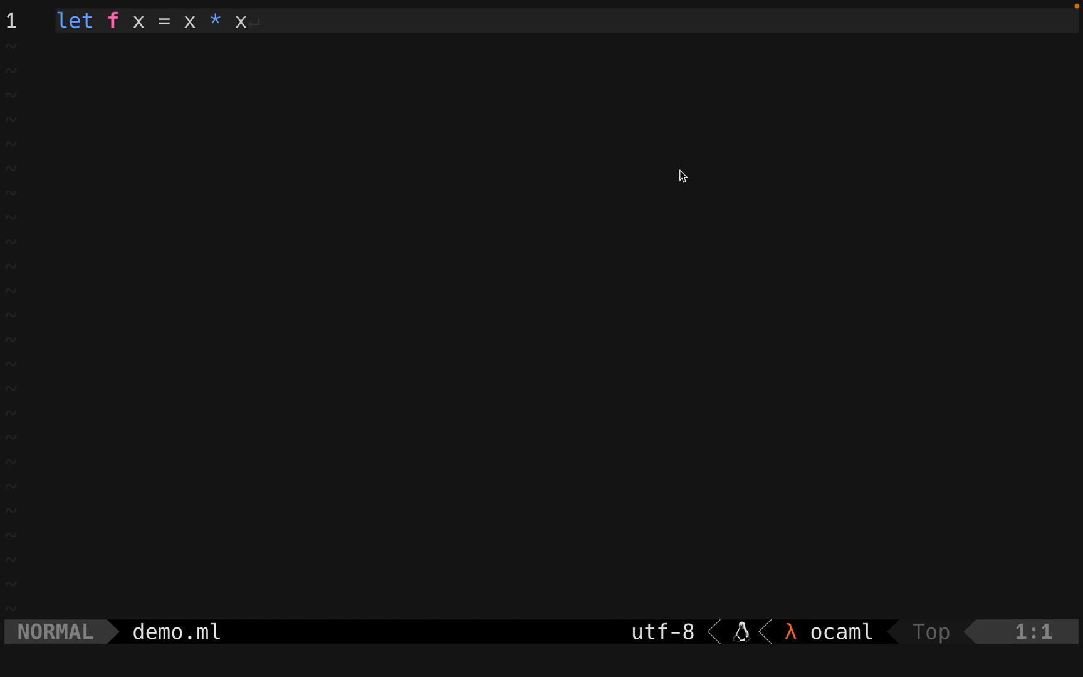
Try a :terminal split, then quit Neovim back to the demo folder's shell prompt.
key("0")
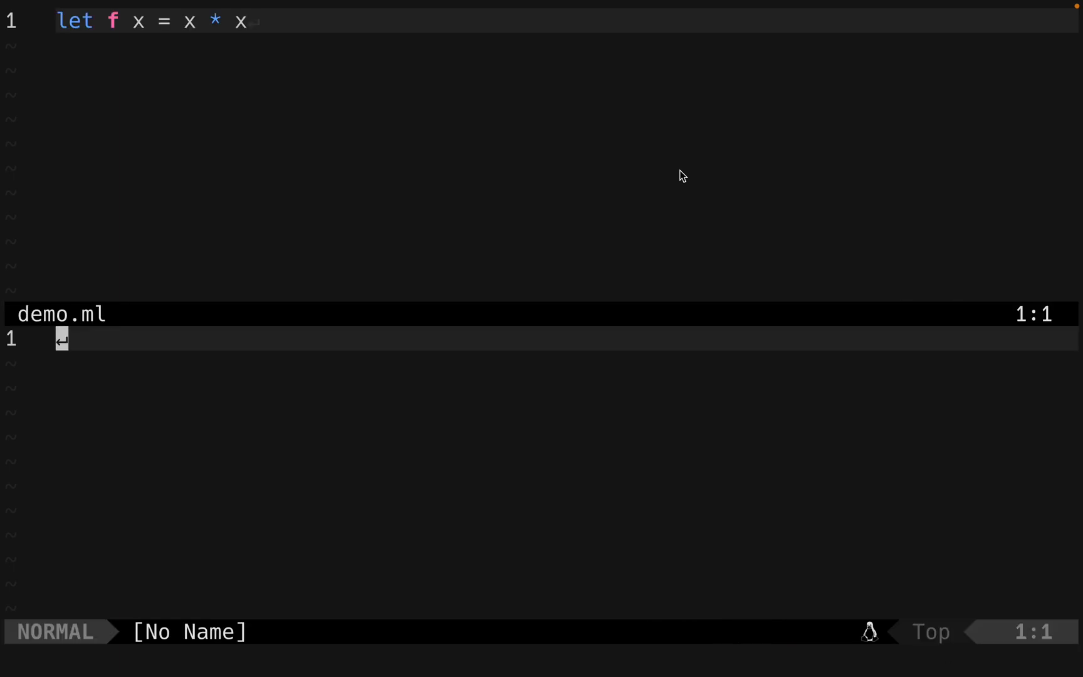
type(":terminal")
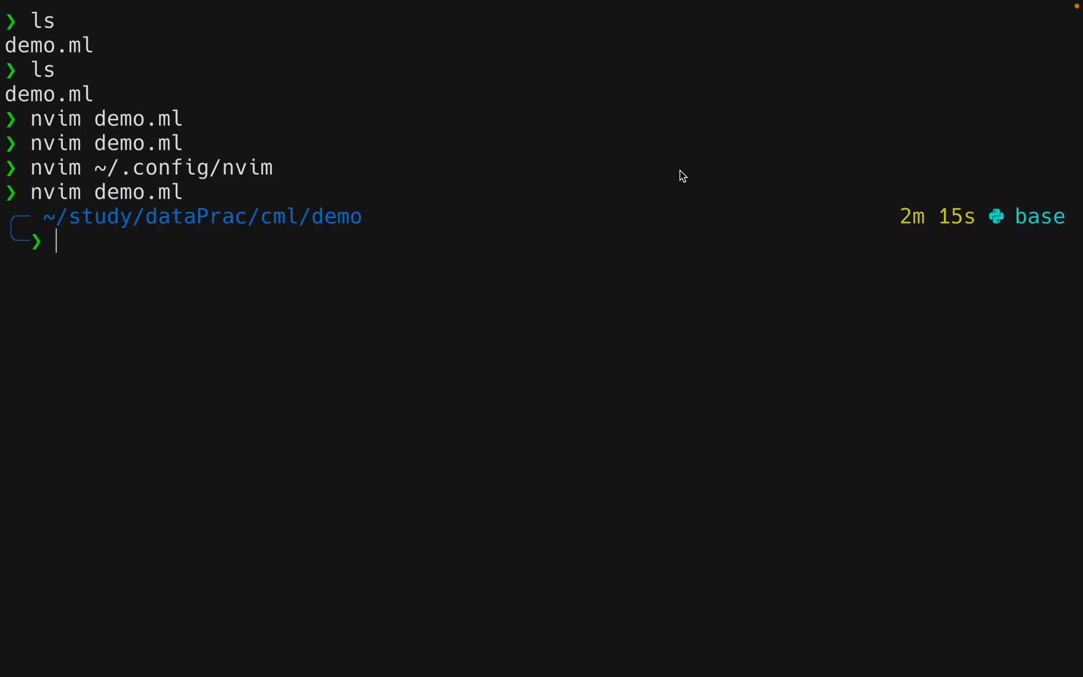
Reopen the empty demo.ml with nvim and launch the OCaml 4.14.0 REPL split.
type("nvim d")
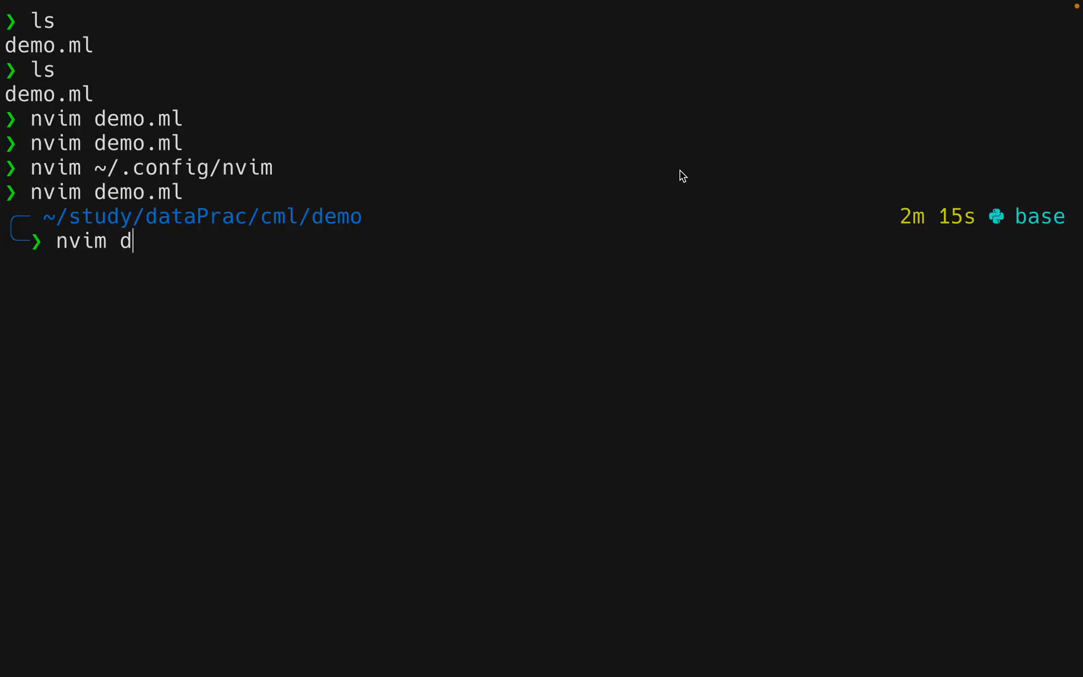
type("emo")
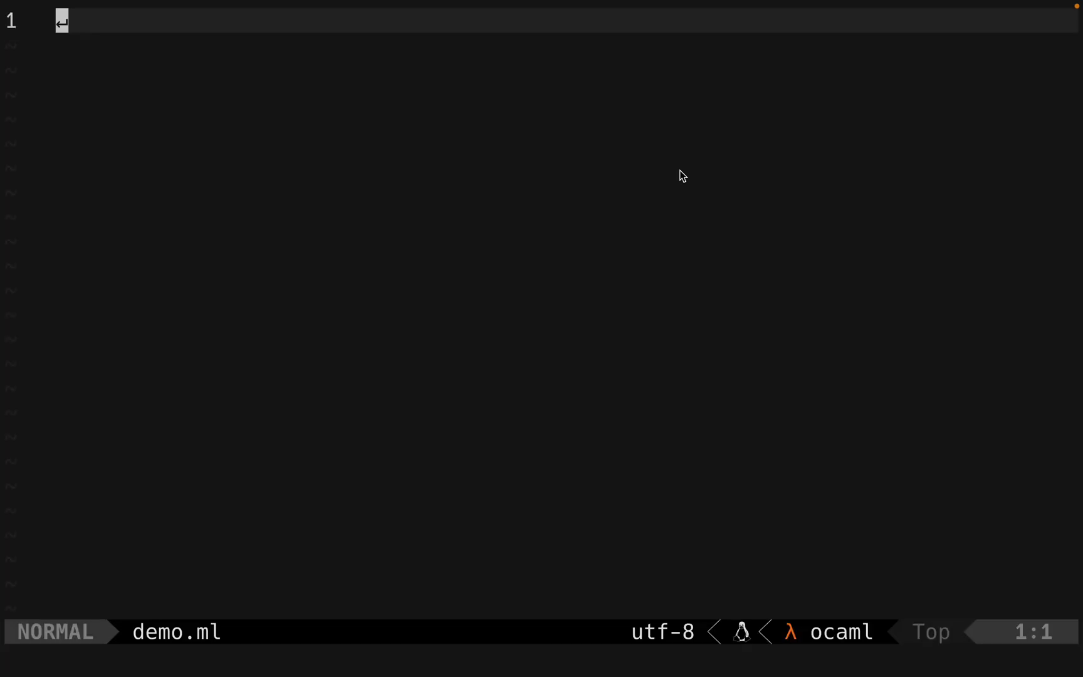
key("space")
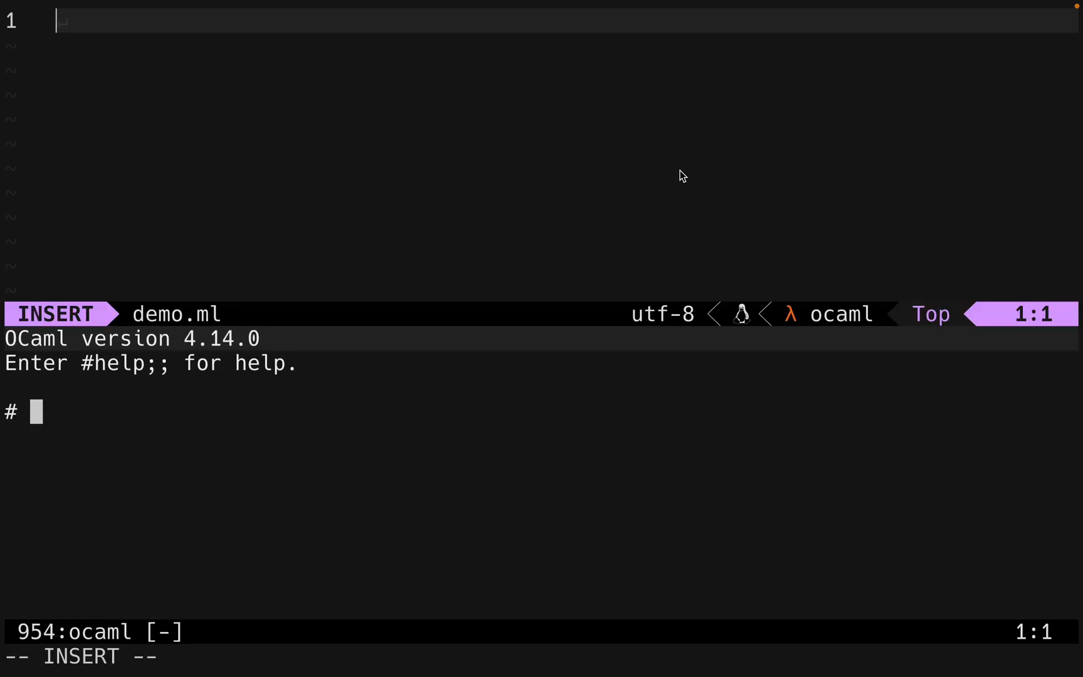
Type 'let f x = x' on line 1 of demo.ml.
type("let")
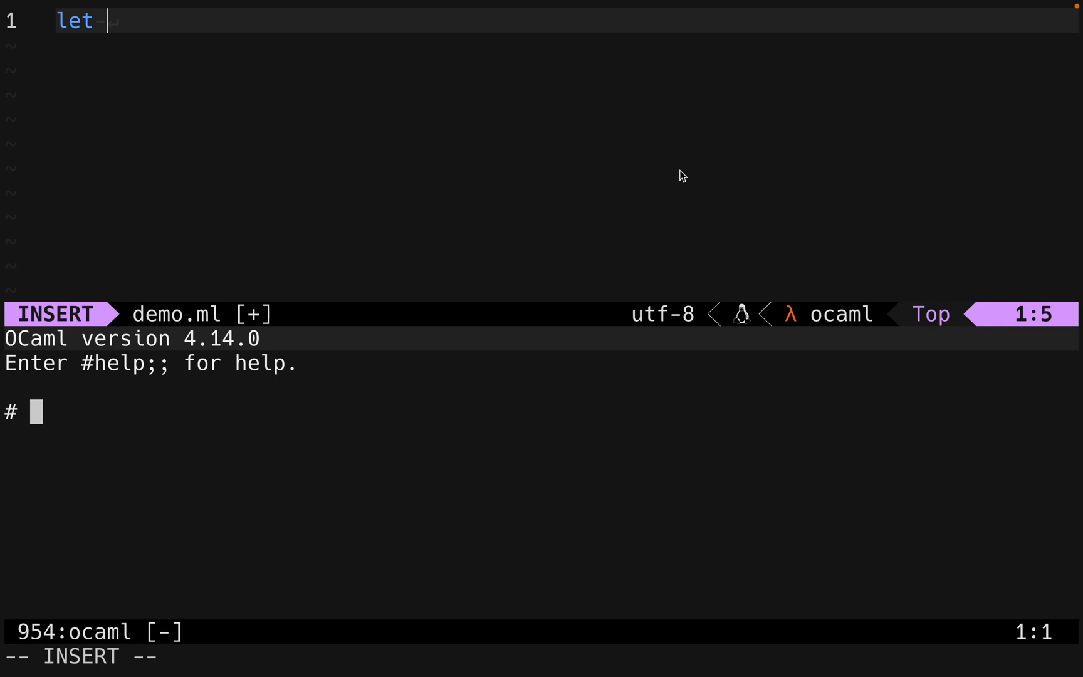
type("f x = x")
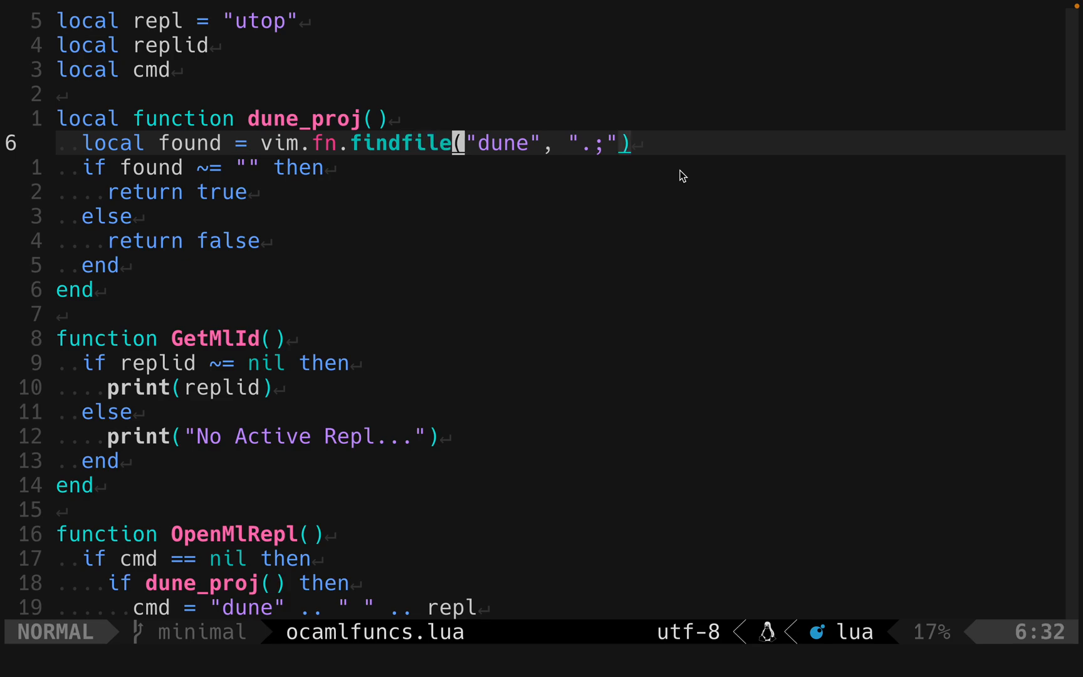
key("j")
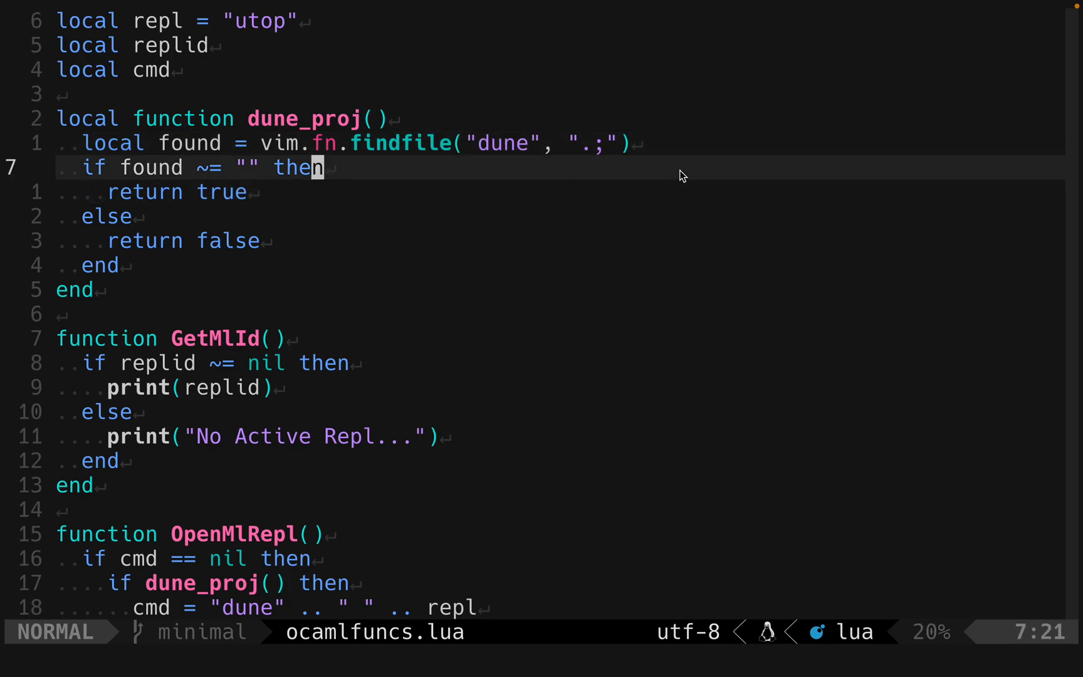
key("j")
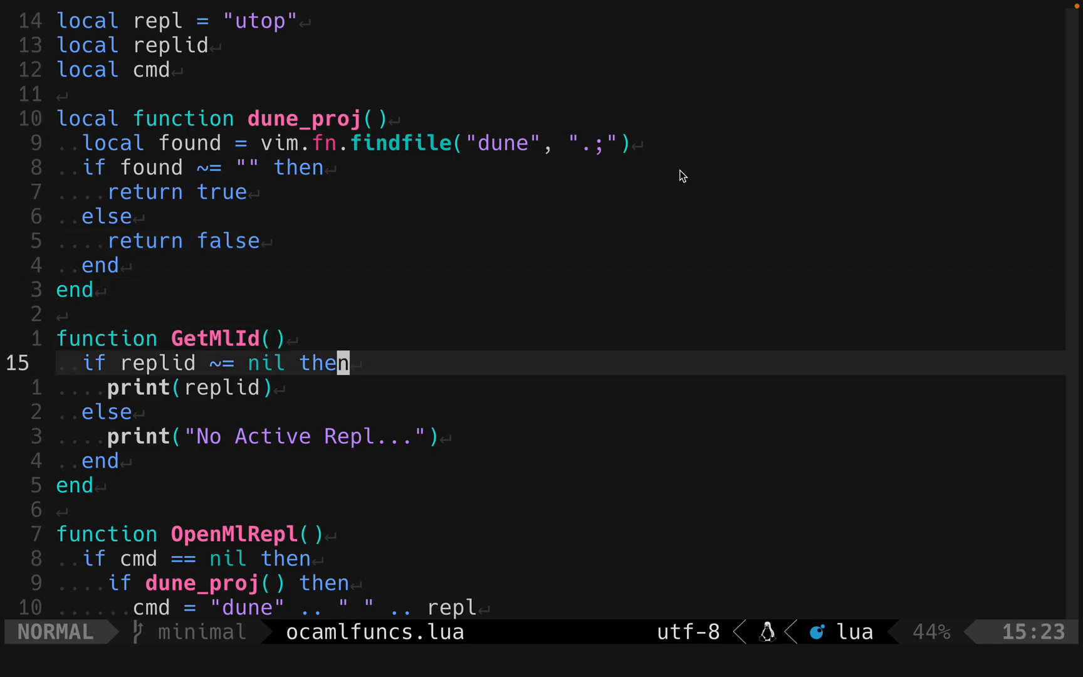
key("j")
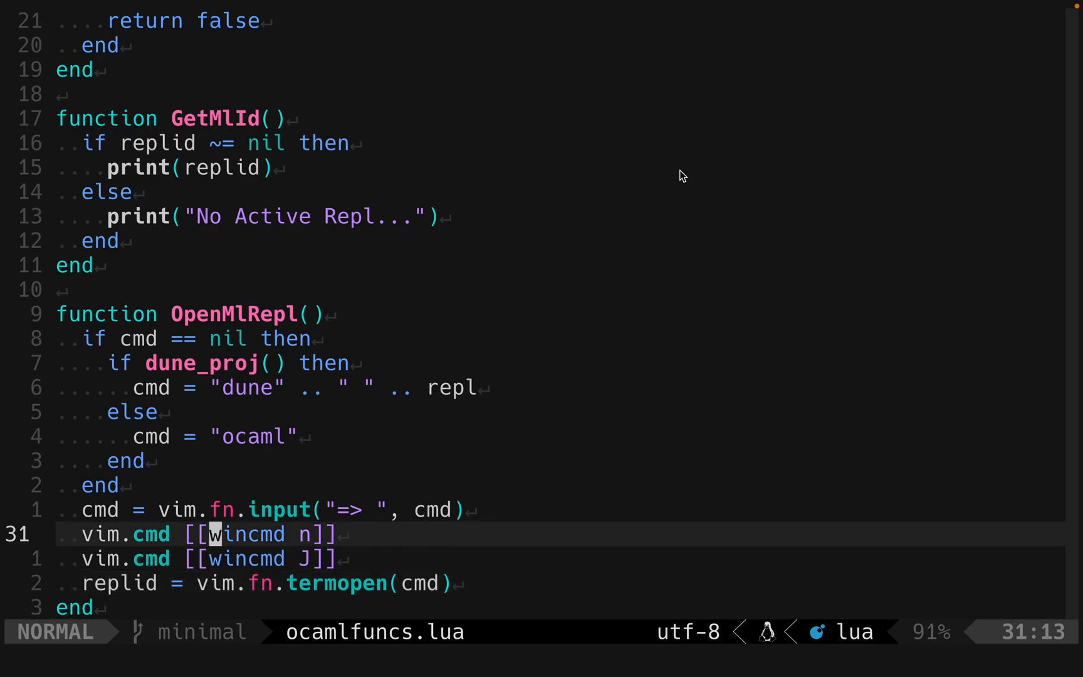
Finish reading OpenMlRepl, then show ocaml.lua mapping space-rr and space-ri.
key("k")
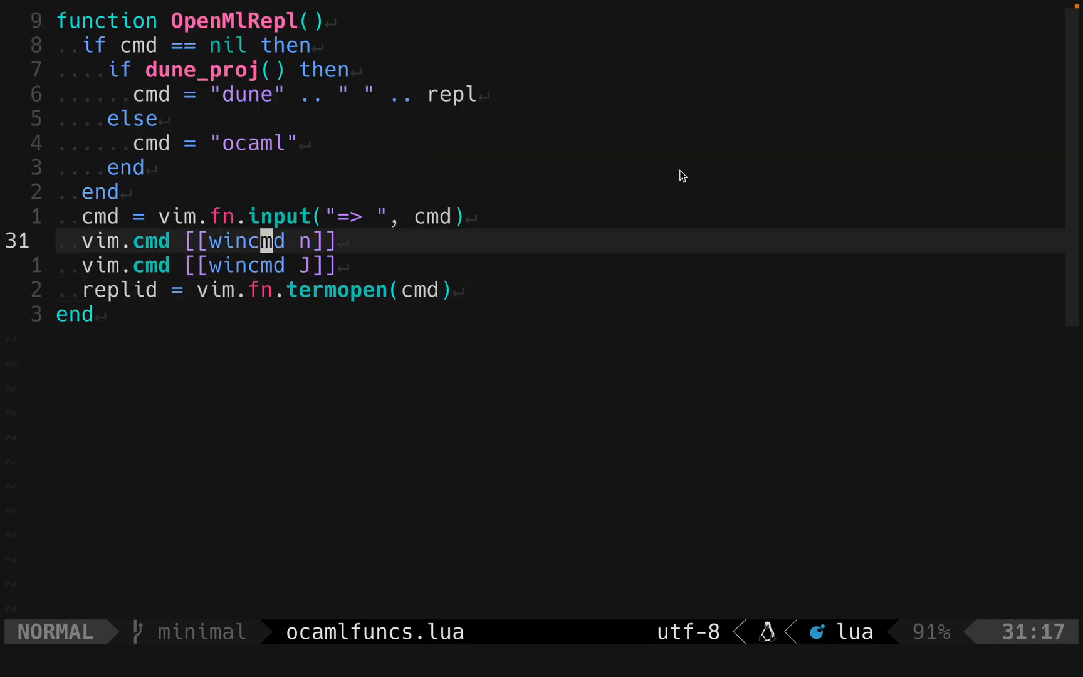
key("k")
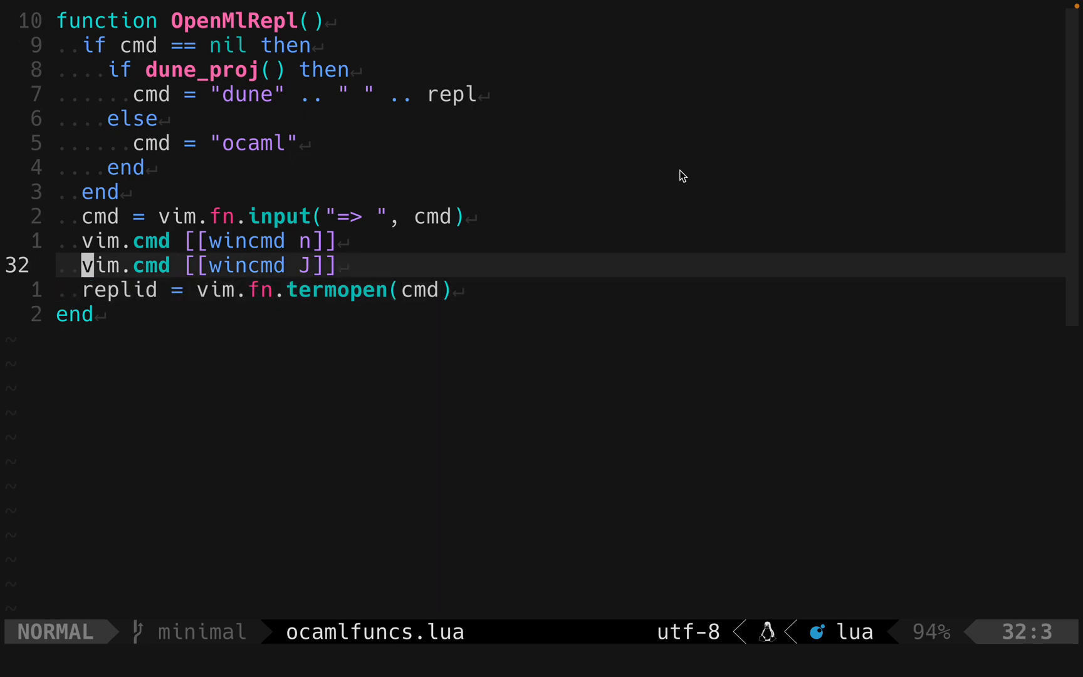
key("j")
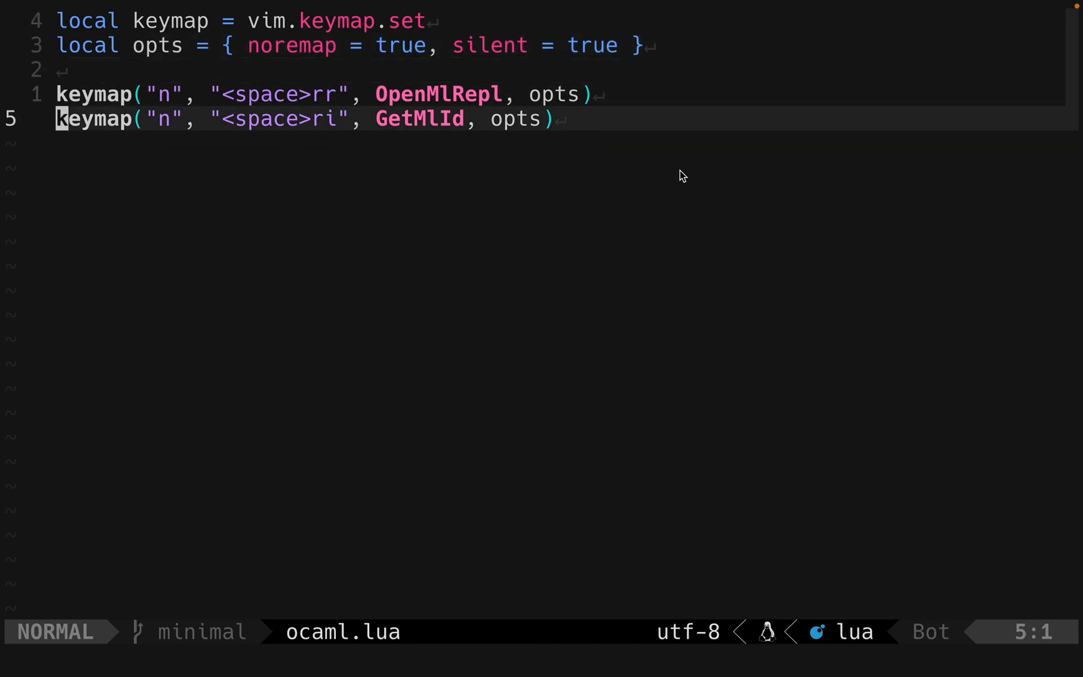
Open the merge-sort .ml file beside a dune utop REPL launched with space-rr.
key("gg")
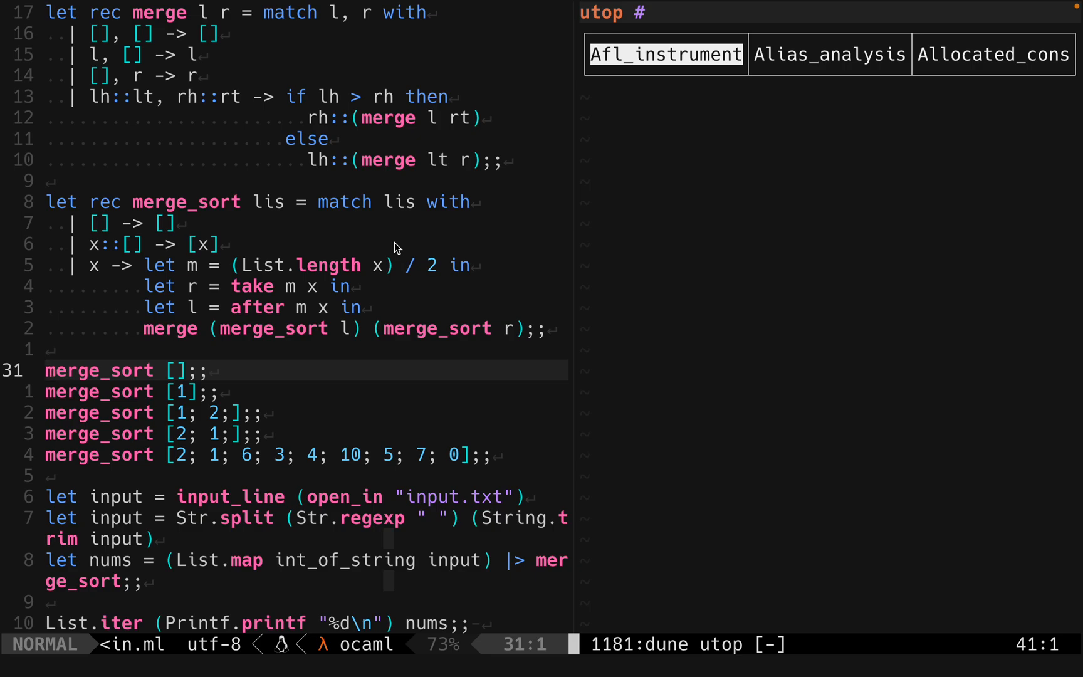
Send the merge_sort [2; 1; 6; ...] line to utop, returning [0; 1; 2; 3; 4; 5; 6; 7; 10].
key("V")
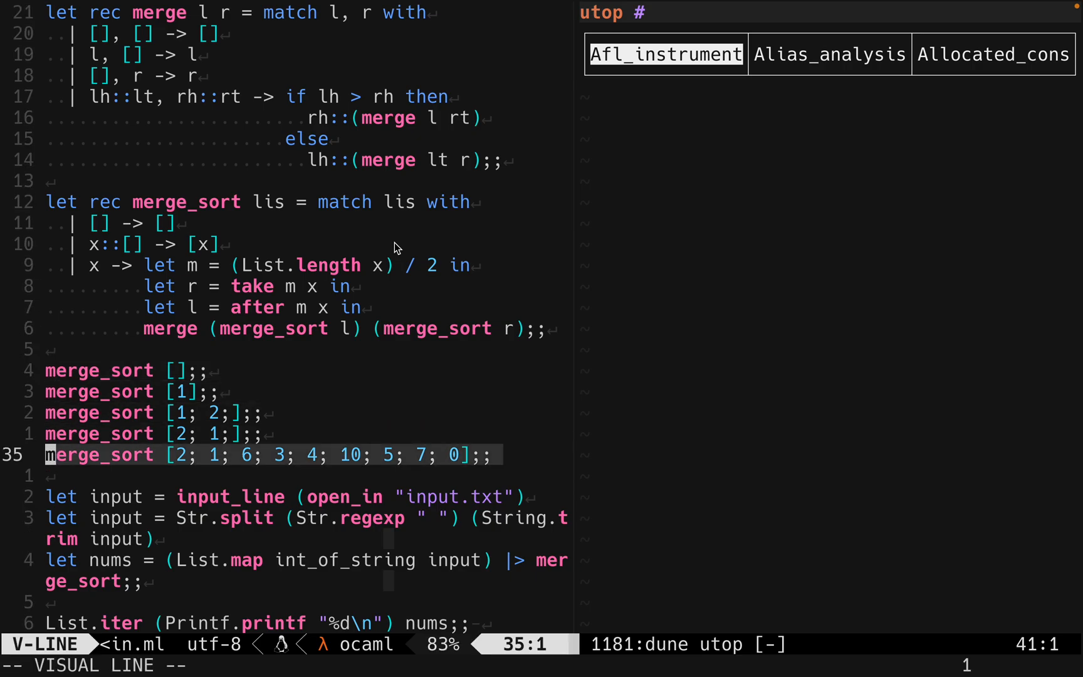
key("enter")
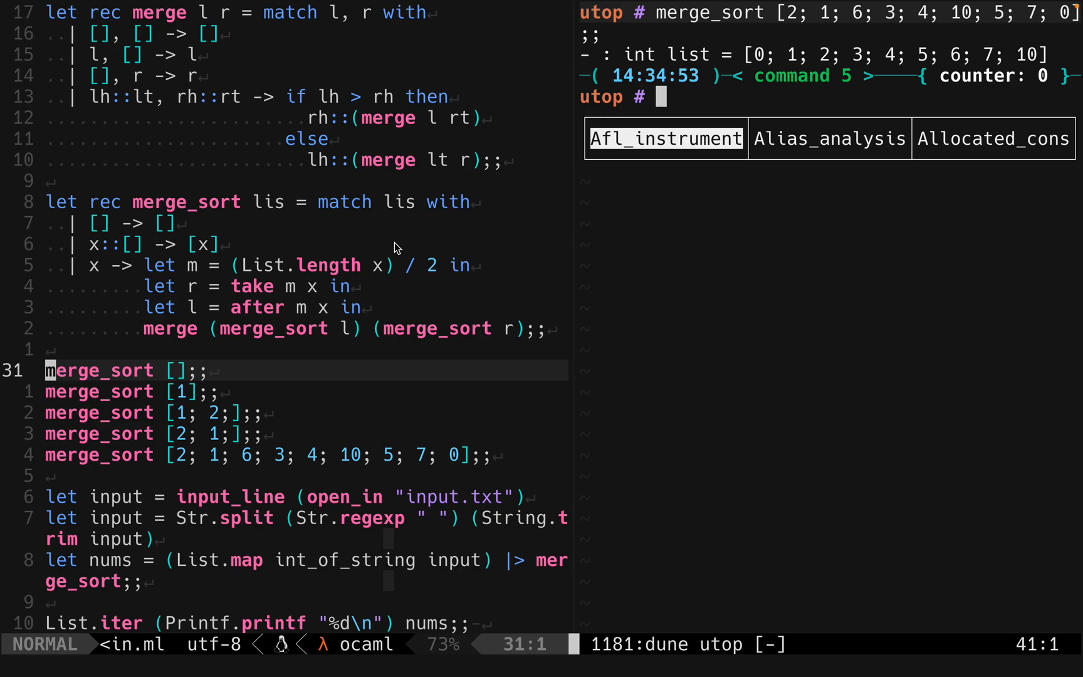
mouse_move(733, 7)
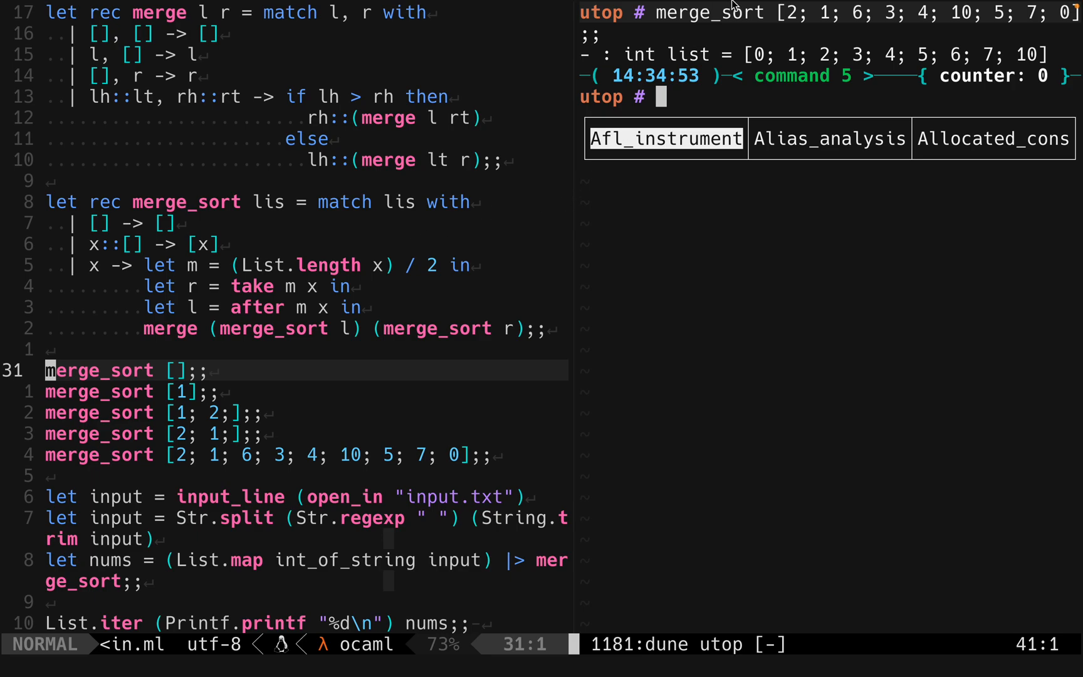